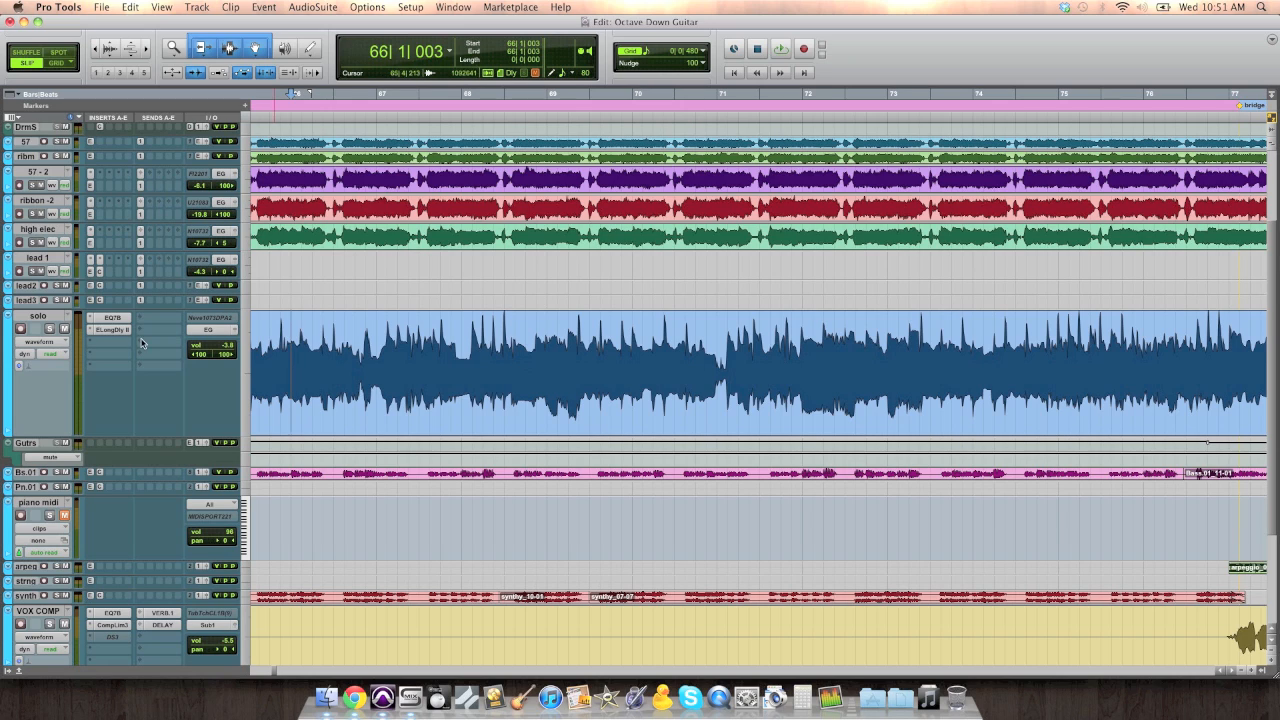
# Create a new empty audio track named 'Octave Gtr' below the guitar solo track
pyautogui.doubleClick(30, 316)
pyautogui.write('Octave Gt')
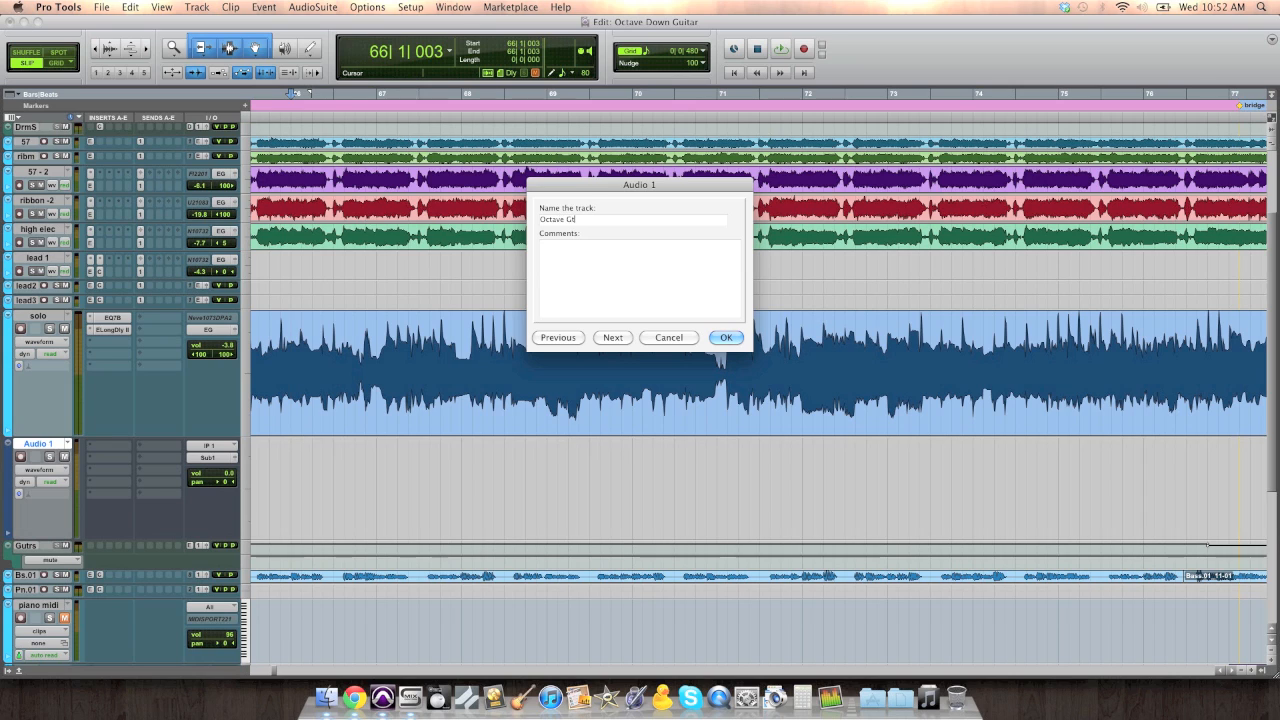
pyautogui.click(724, 336)
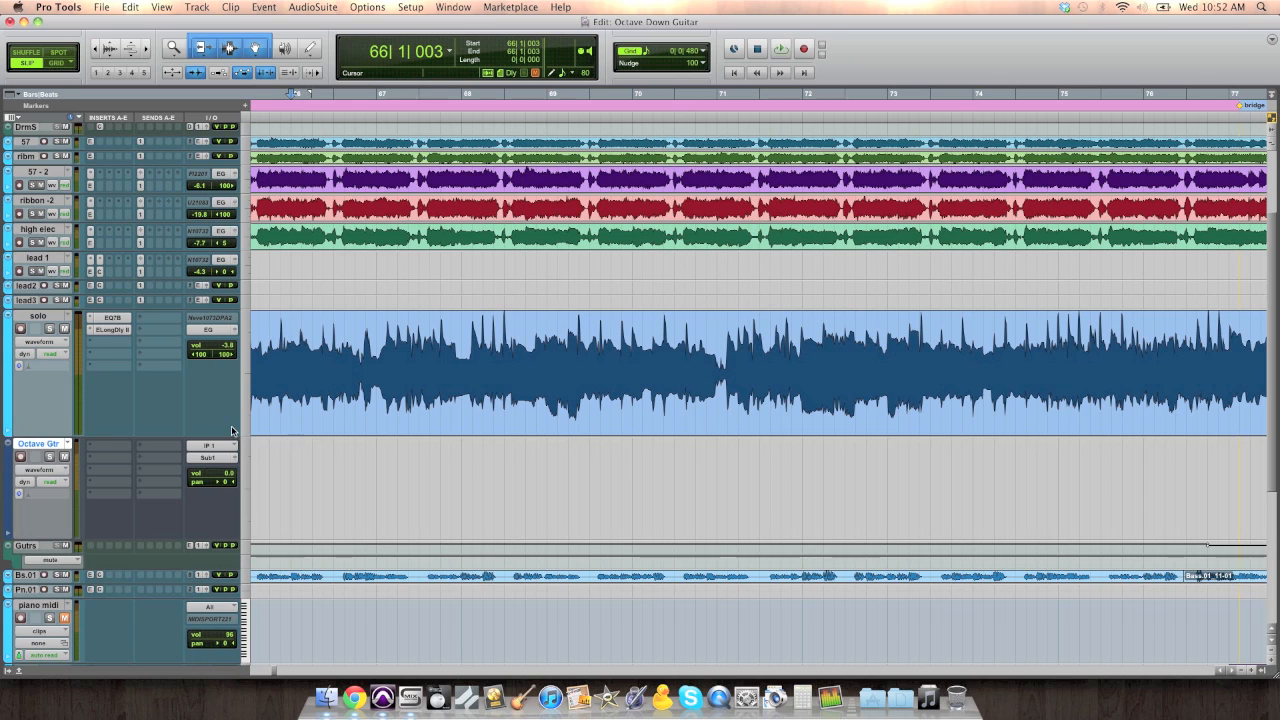
pyautogui.click(516, 336)
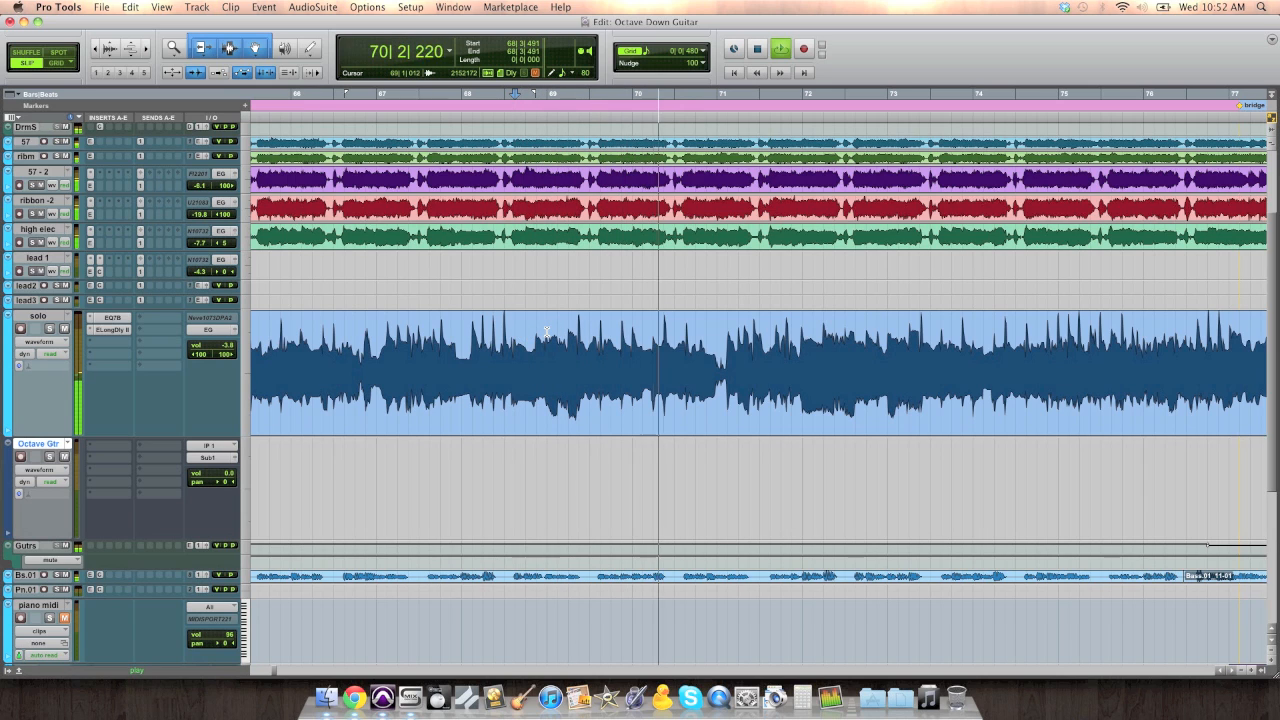
# Select the solo riff passage around bar 69 on the solo track
pyautogui.moveTo(546, 376); pyautogui.dragTo(716, 376)
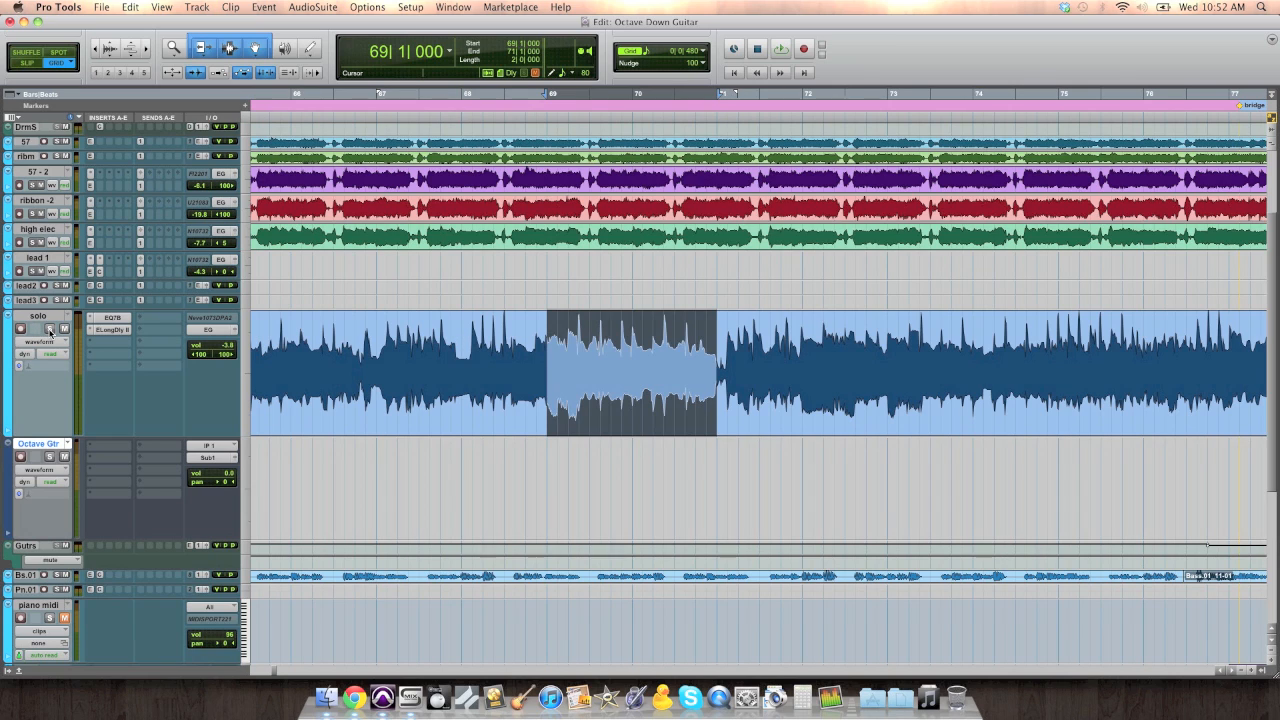
pyautogui.moveTo(48, 332)
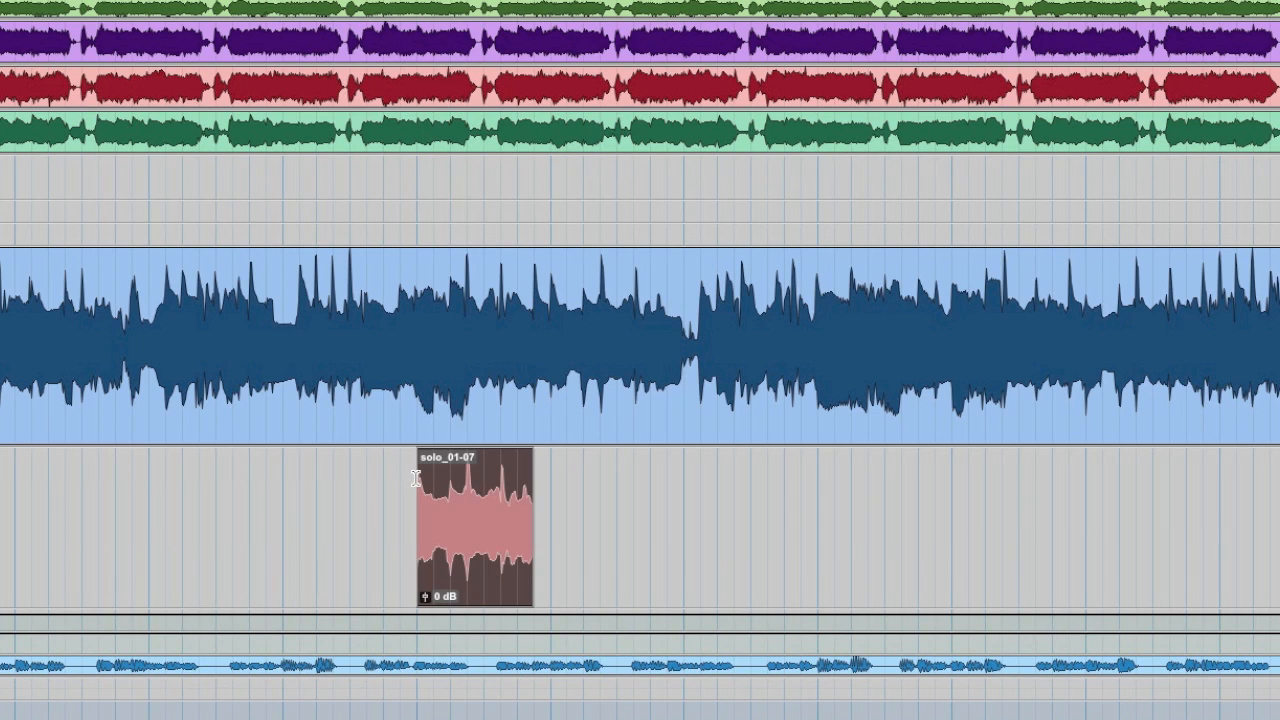
pyautogui.moveTo(428, 284)
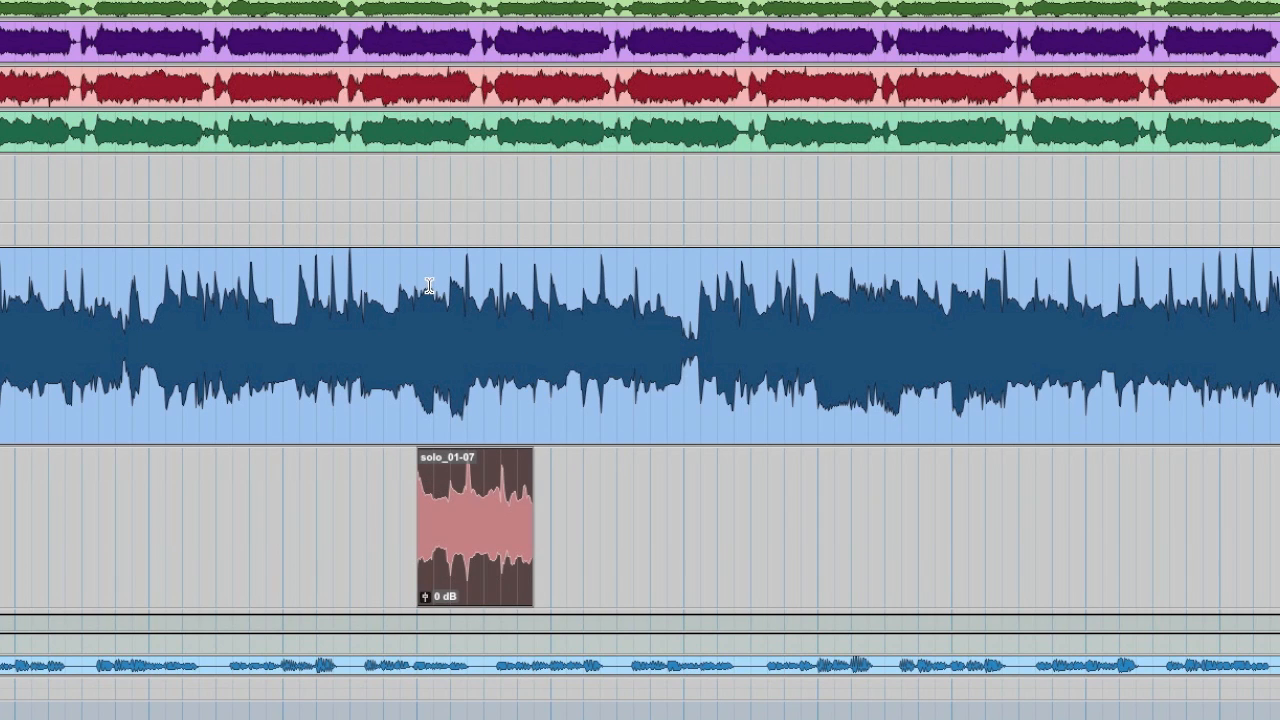
# Place the next solo riff stretch as a second adjacent clip on the octave track
pyautogui.click(476, 530)
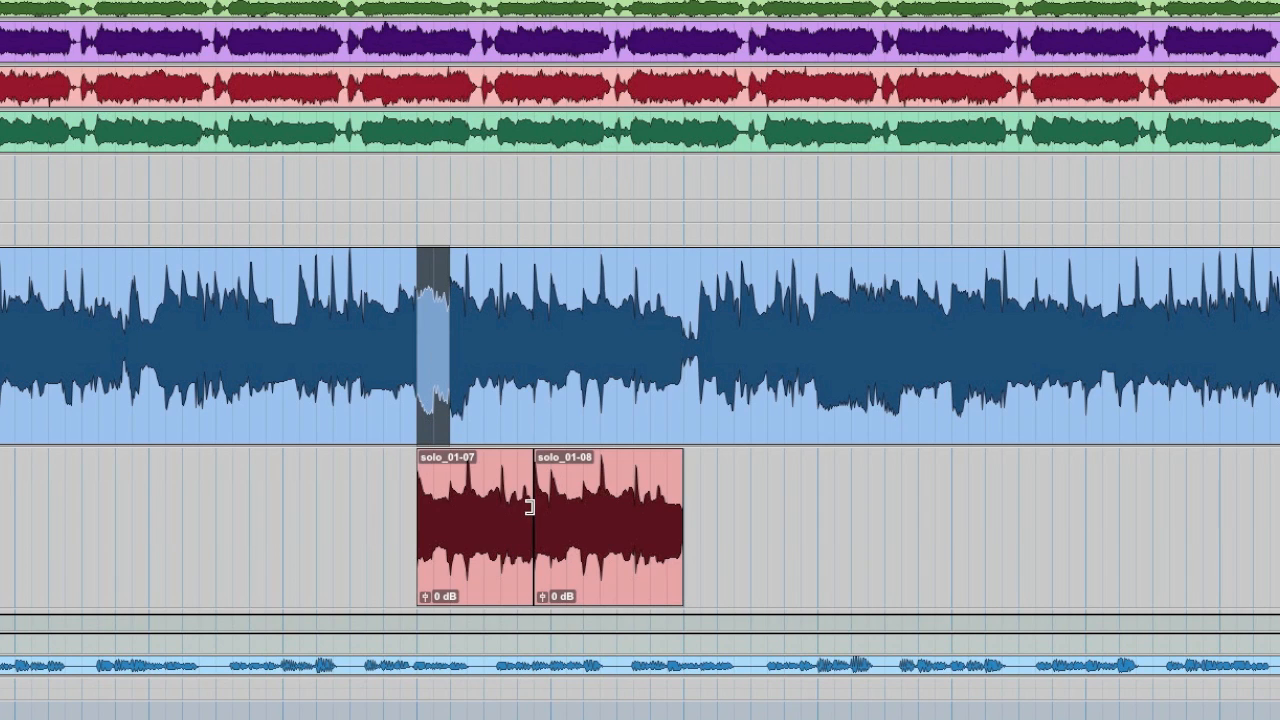
pyautogui.moveTo(404, 500)
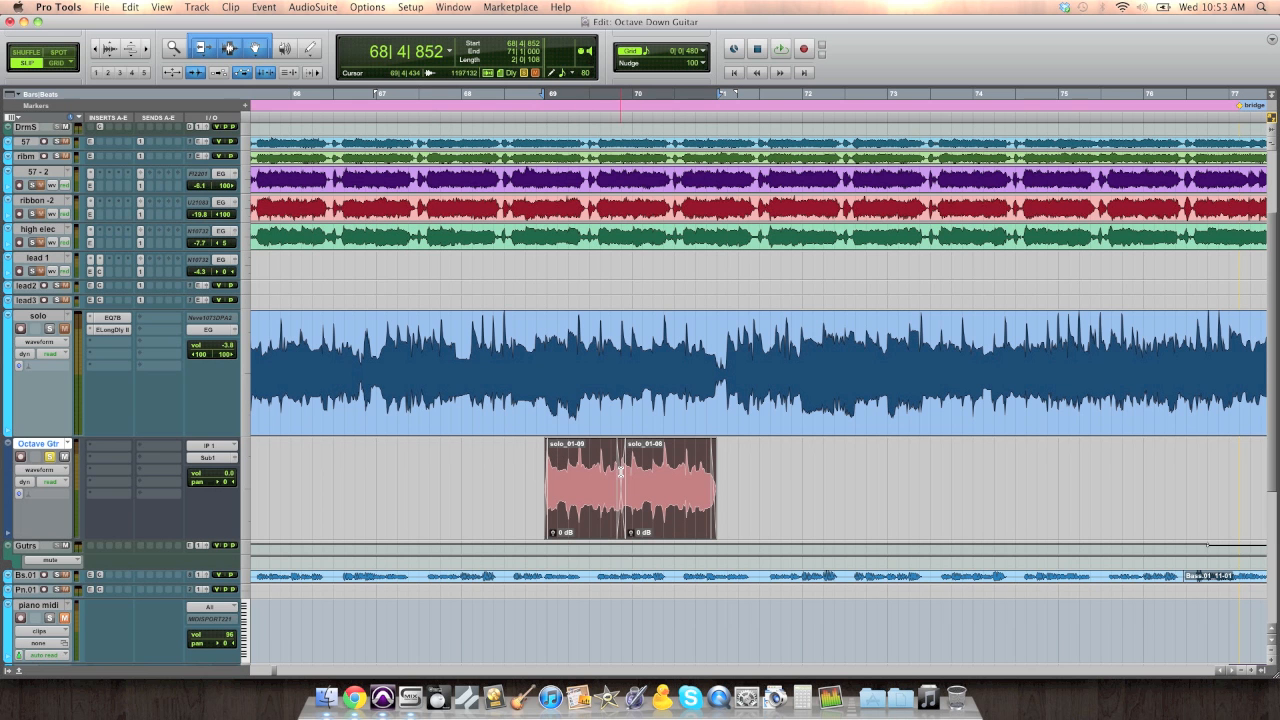
# Open the AudioSuite Time Shift processor for both octave-track clips and browse its presets
pyautogui.click(312, 8)
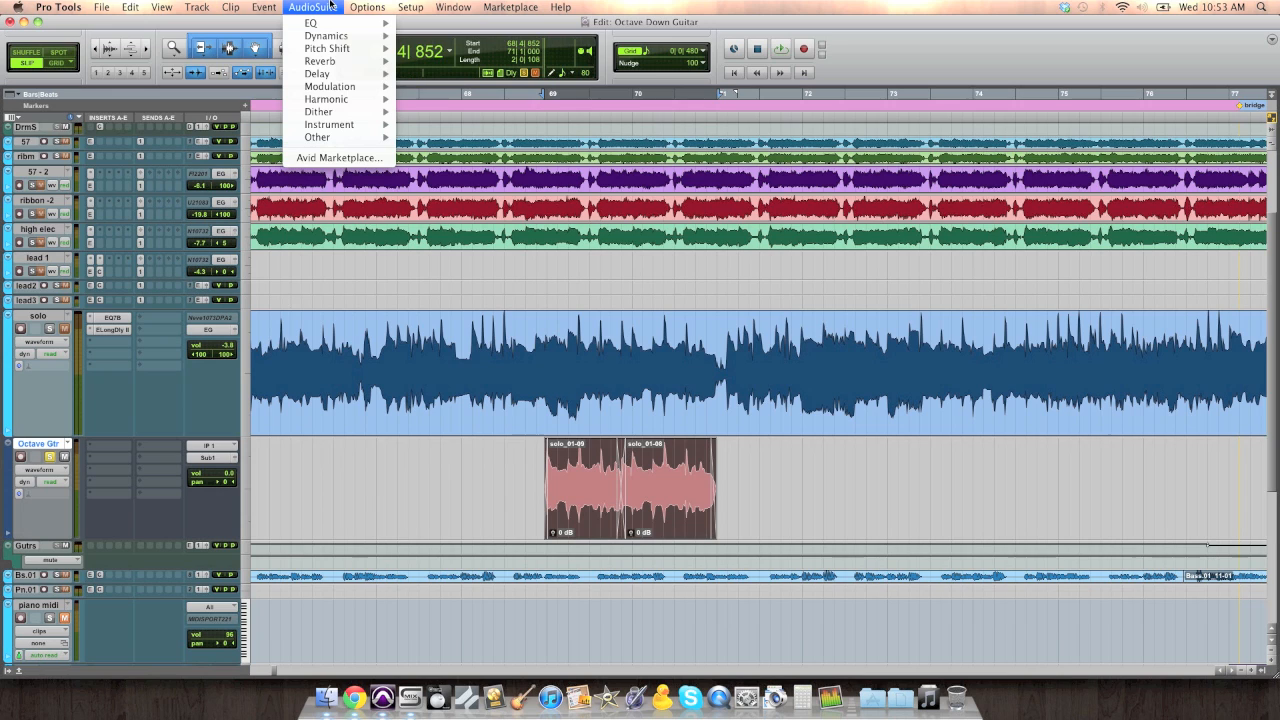
pyautogui.moveTo(326, 48)
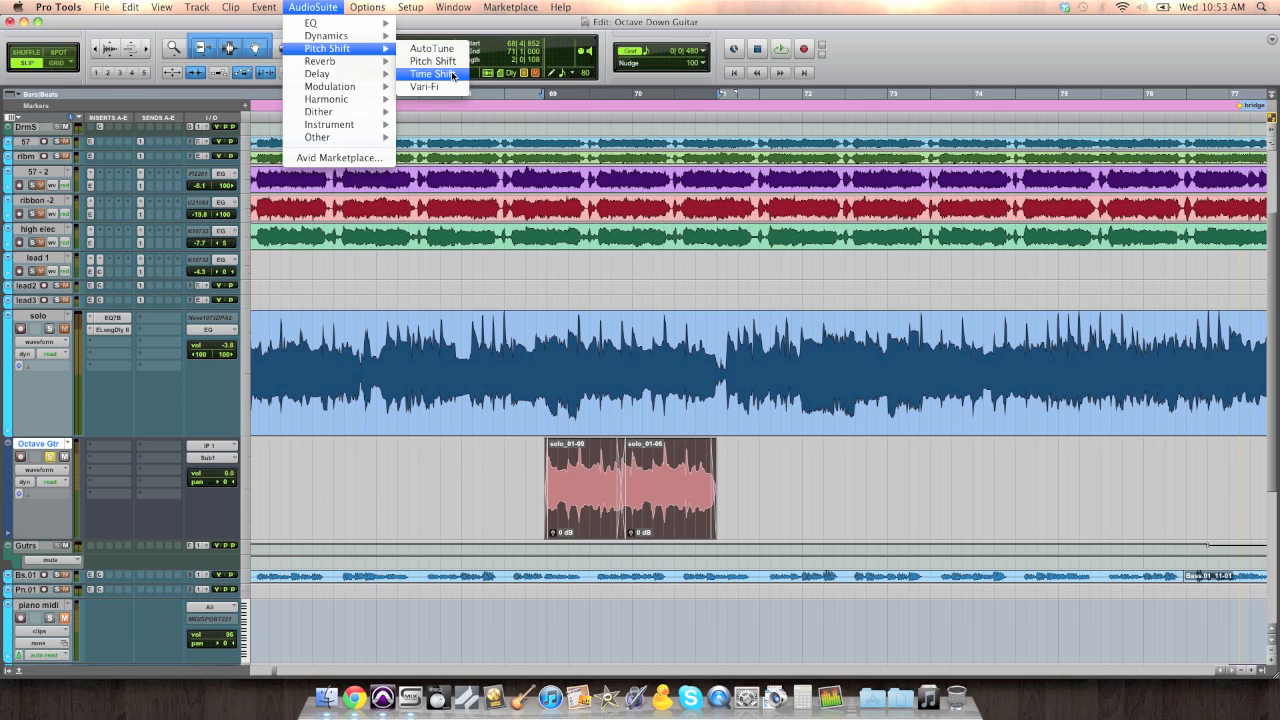
pyautogui.click(430, 72)
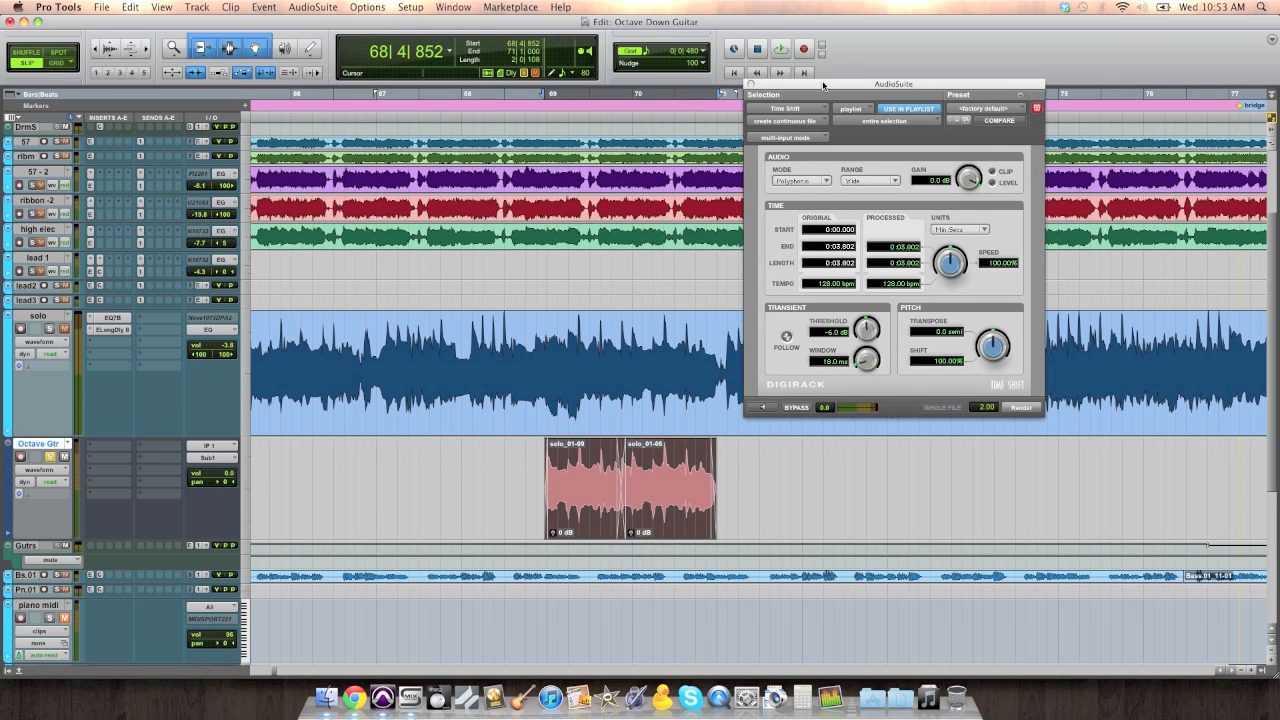
pyautogui.moveTo(892, 84); pyautogui.dragTo(892, 126)
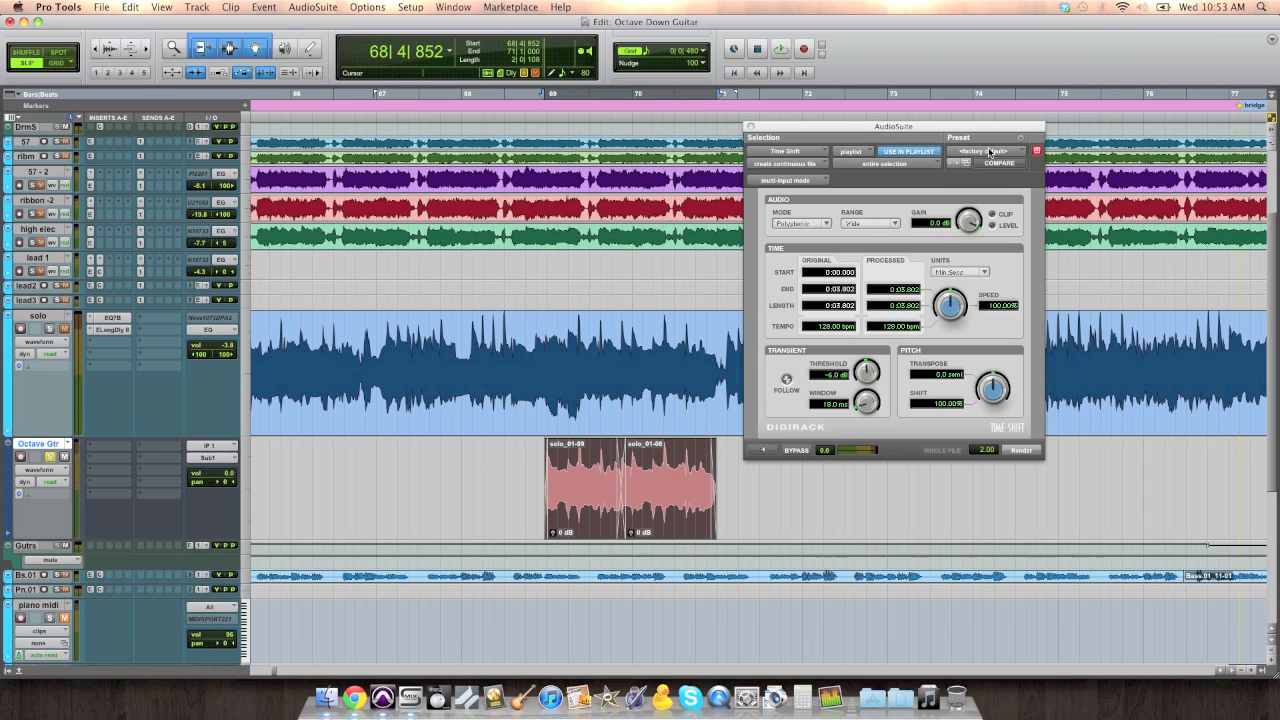
pyautogui.click(990, 152)
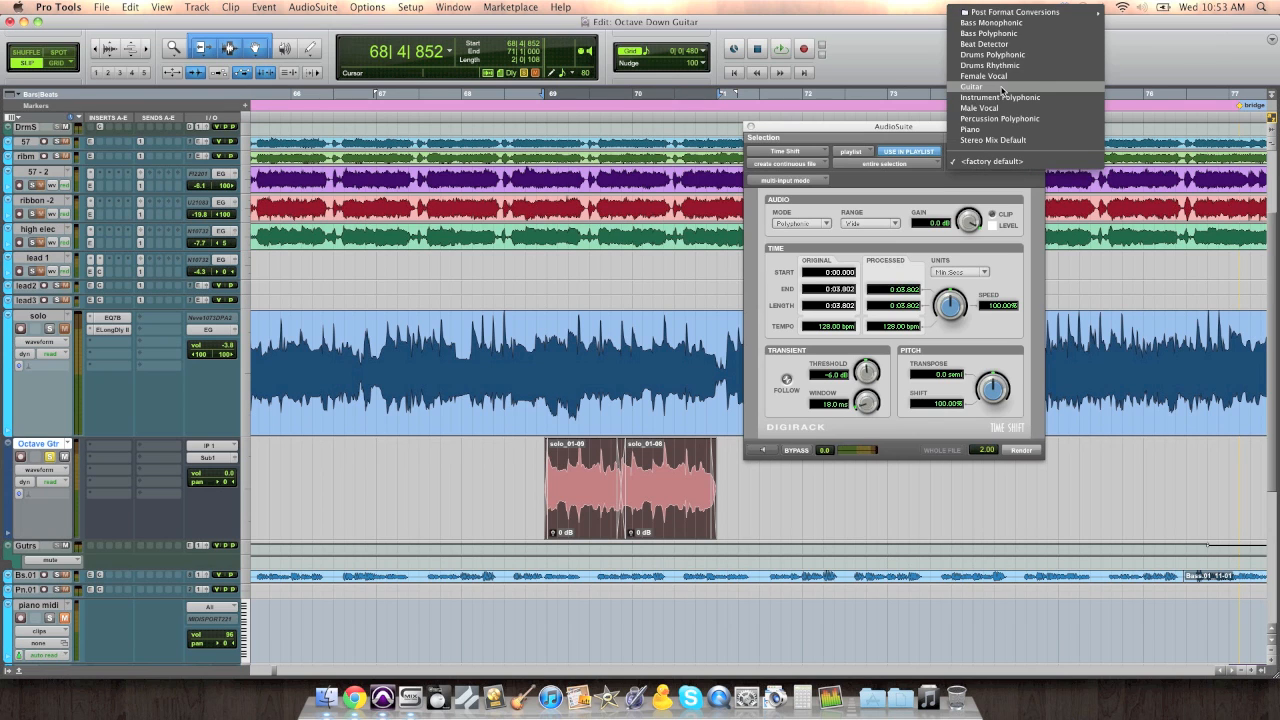
# Set Time Shift to the Guitar preset with a −12 semitone transpose
pyautogui.click(972, 86)
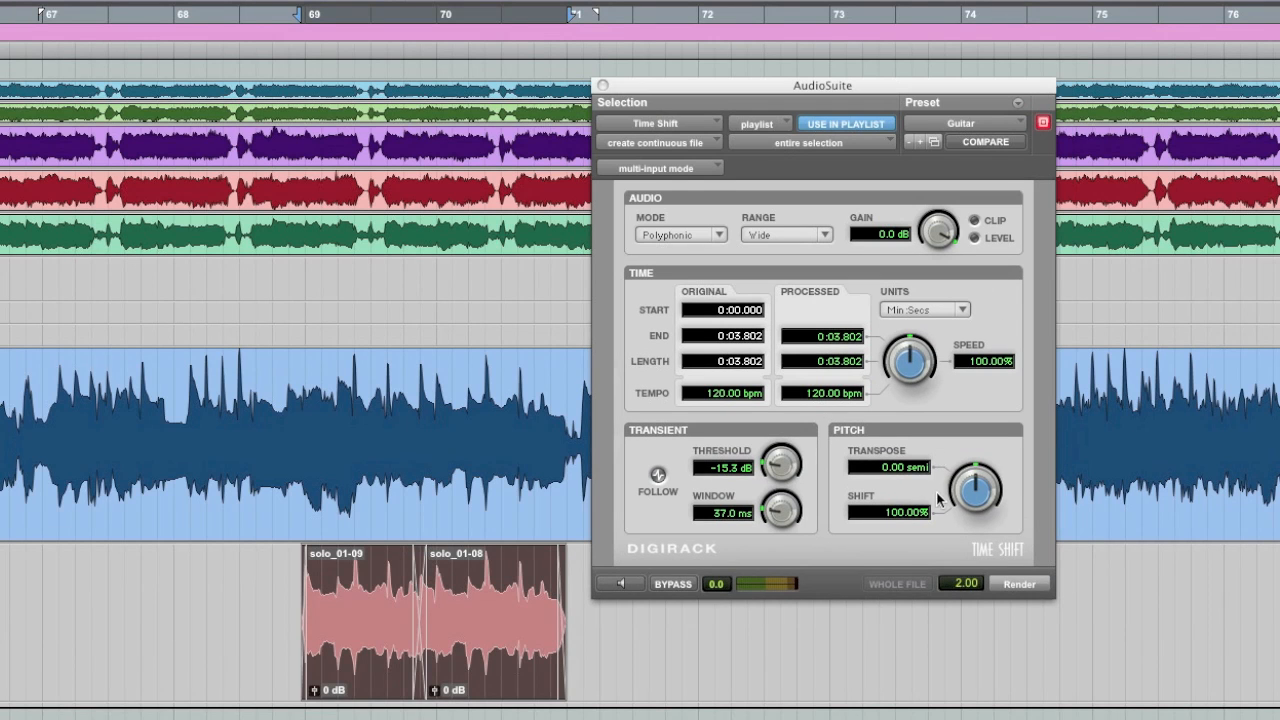
pyautogui.moveTo(928, 458)
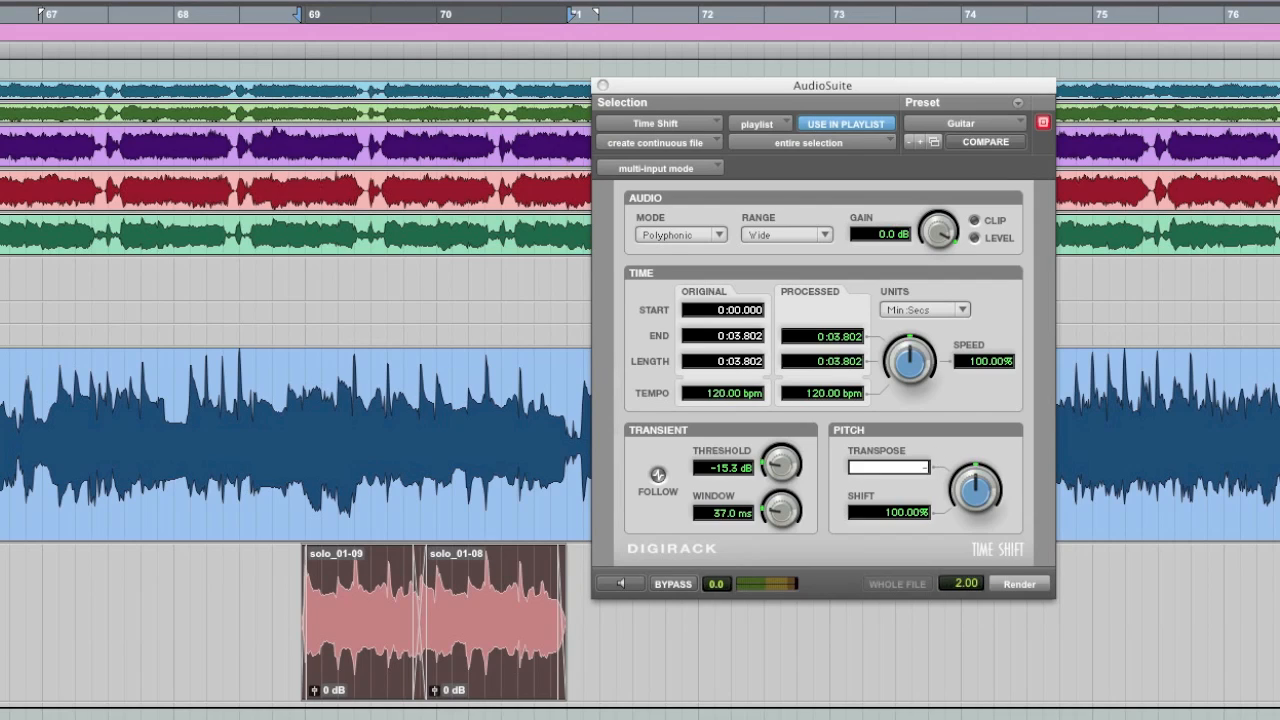
pyautogui.moveTo(976, 488); pyautogui.dragTo(976, 510)
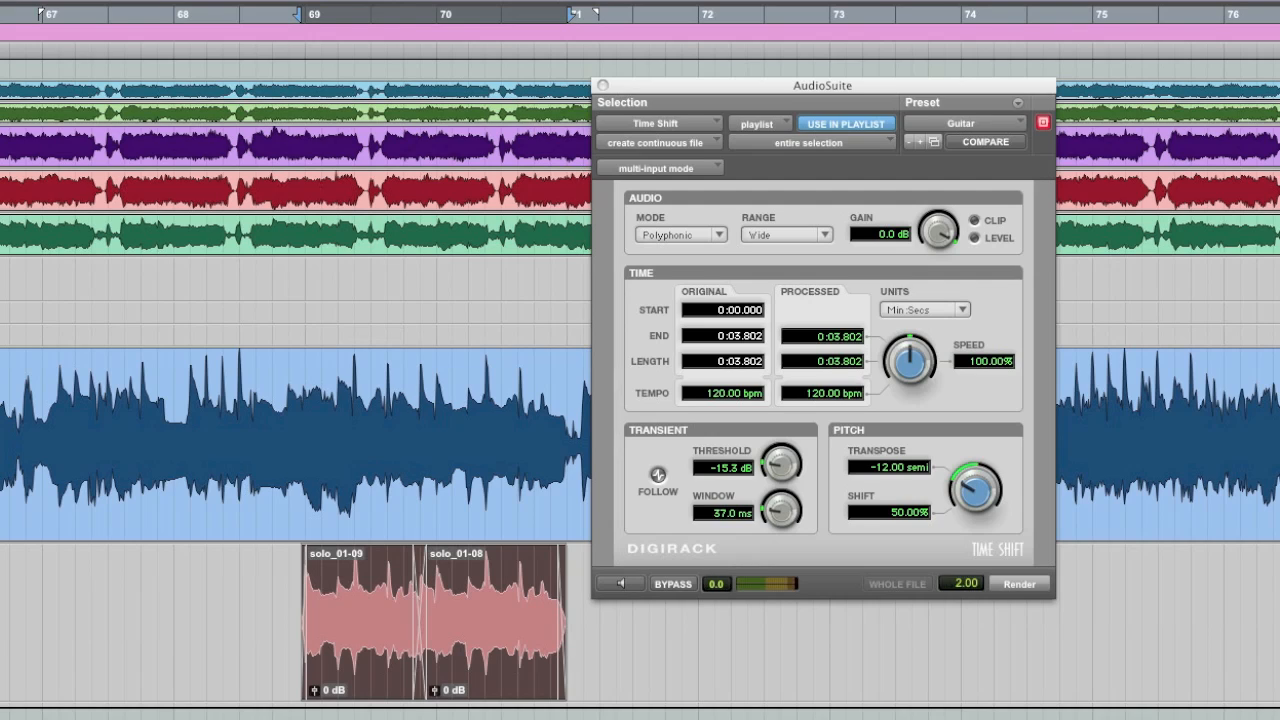
pyautogui.click(984, 140)
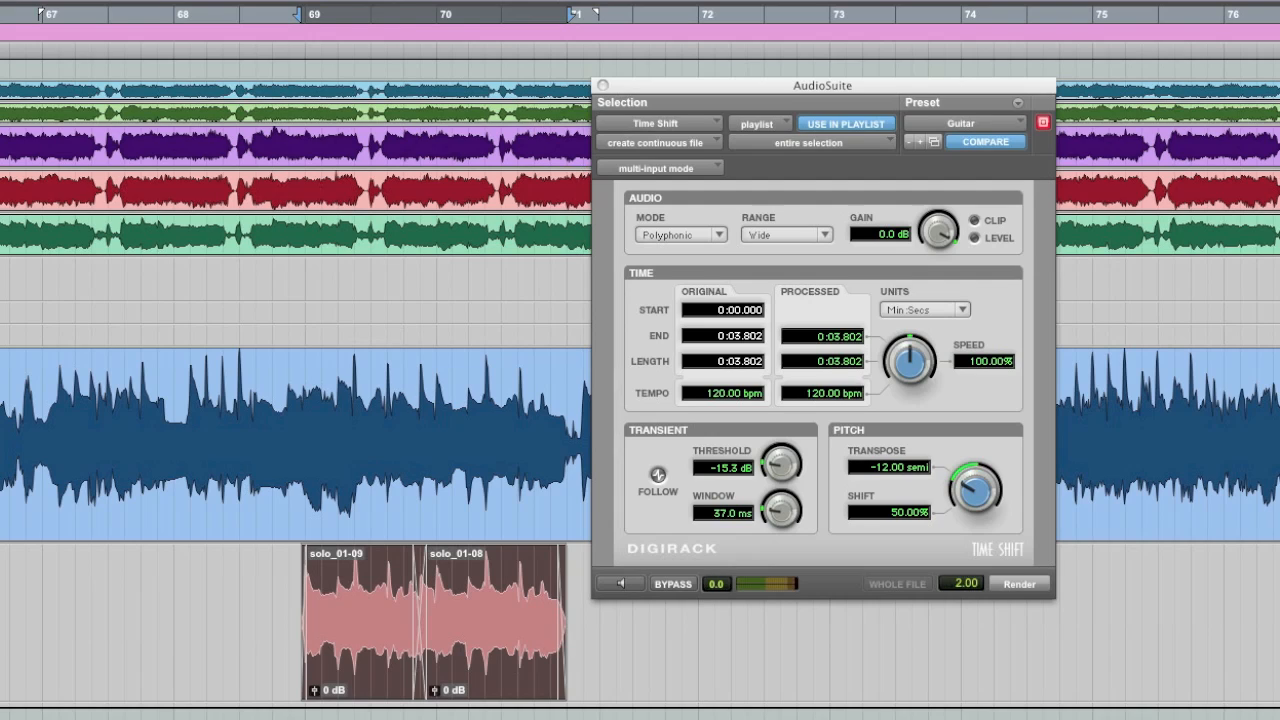
pyautogui.moveTo(930, 460)
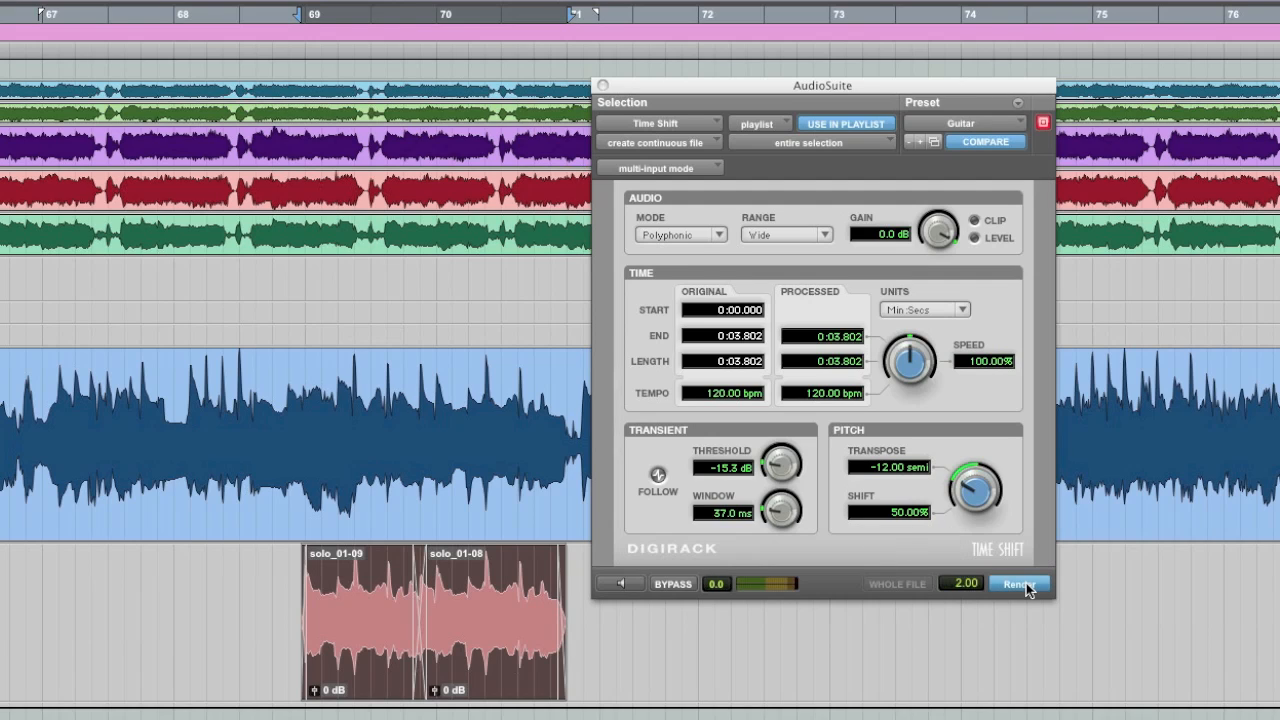
# Render the octave-down processing into one clip and close the Time Shift window
pyautogui.click(1018, 584)
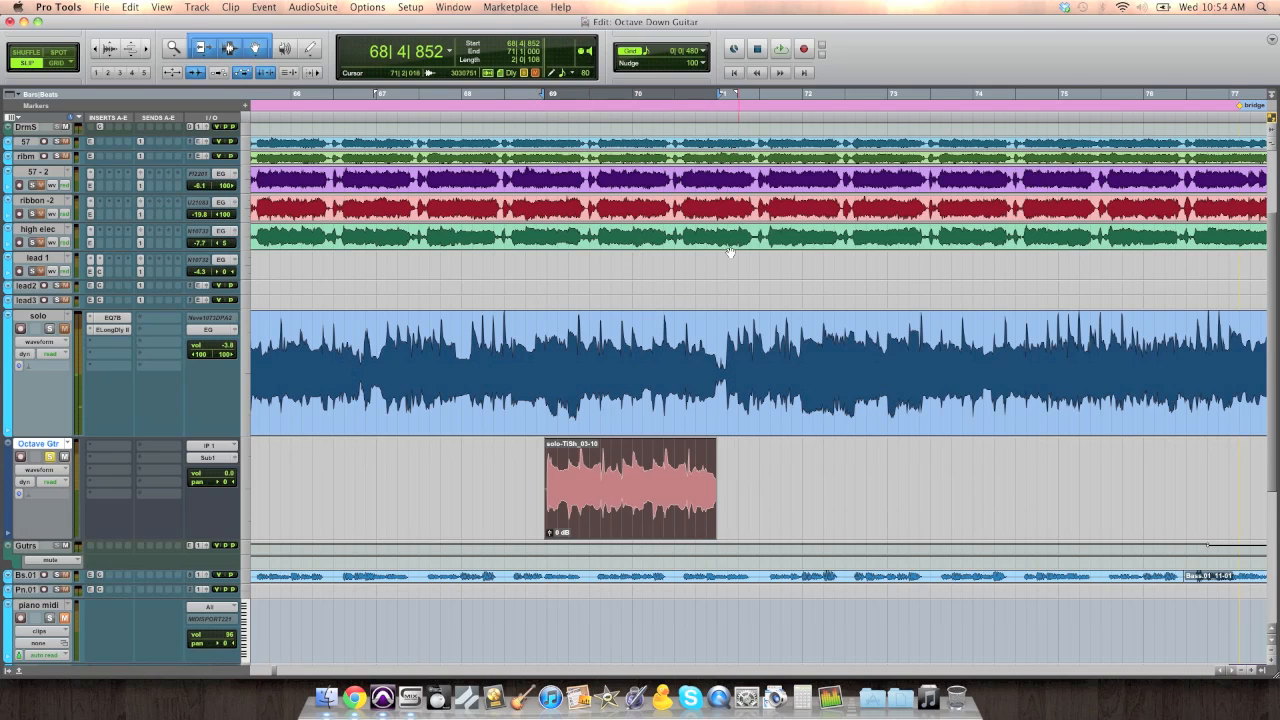
pyautogui.click(560, 476)
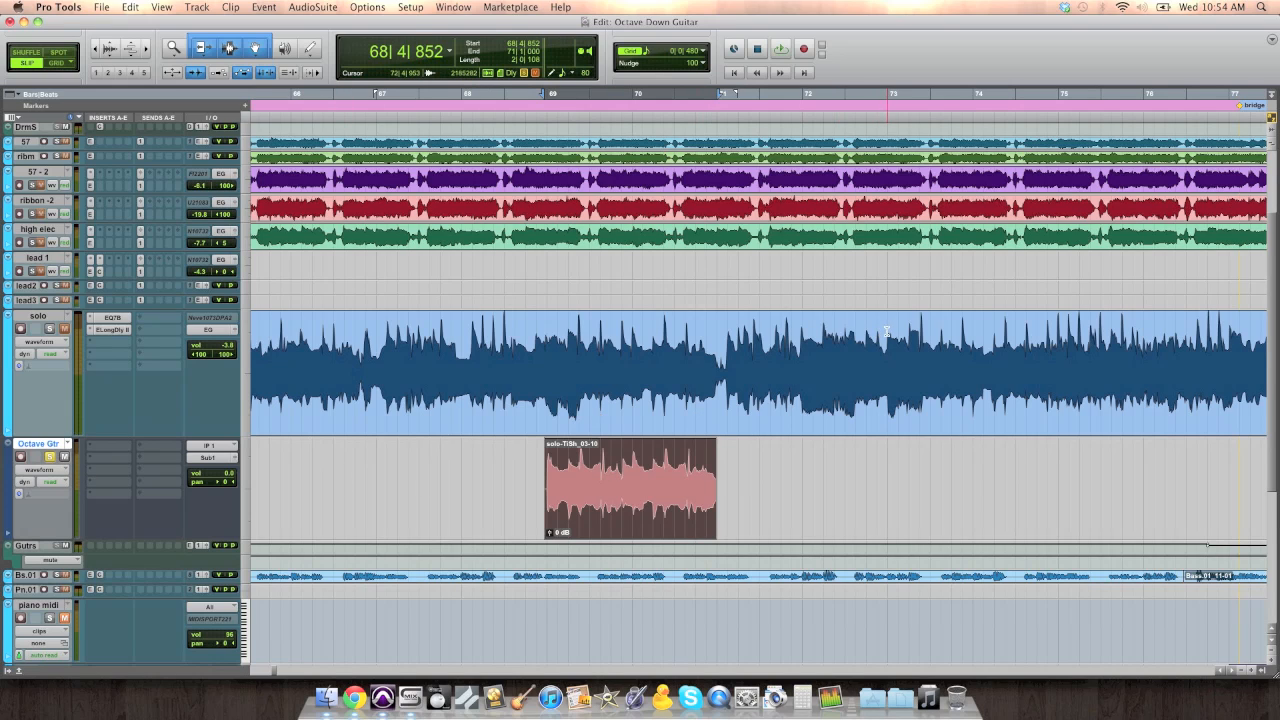
# Copy the rendered octave clip under the second solo repeat and audition the result
pyautogui.click(756, 48)
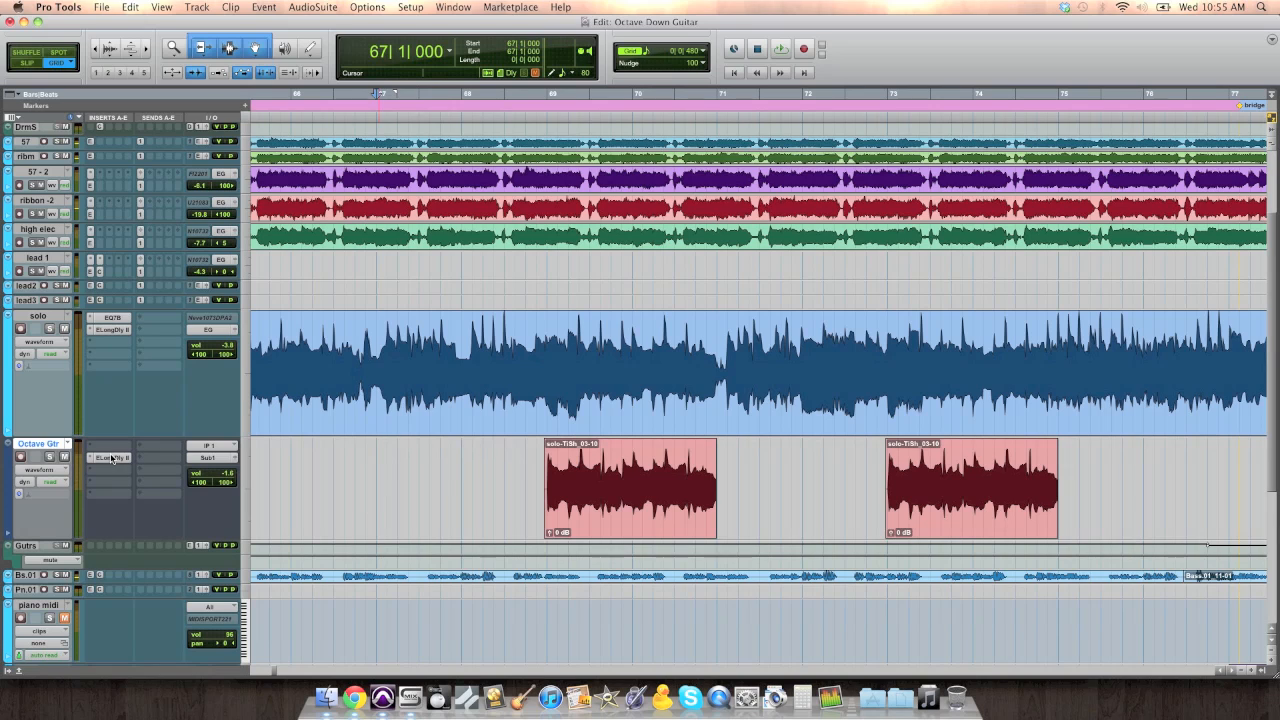
pyautogui.moveTo(112, 414)
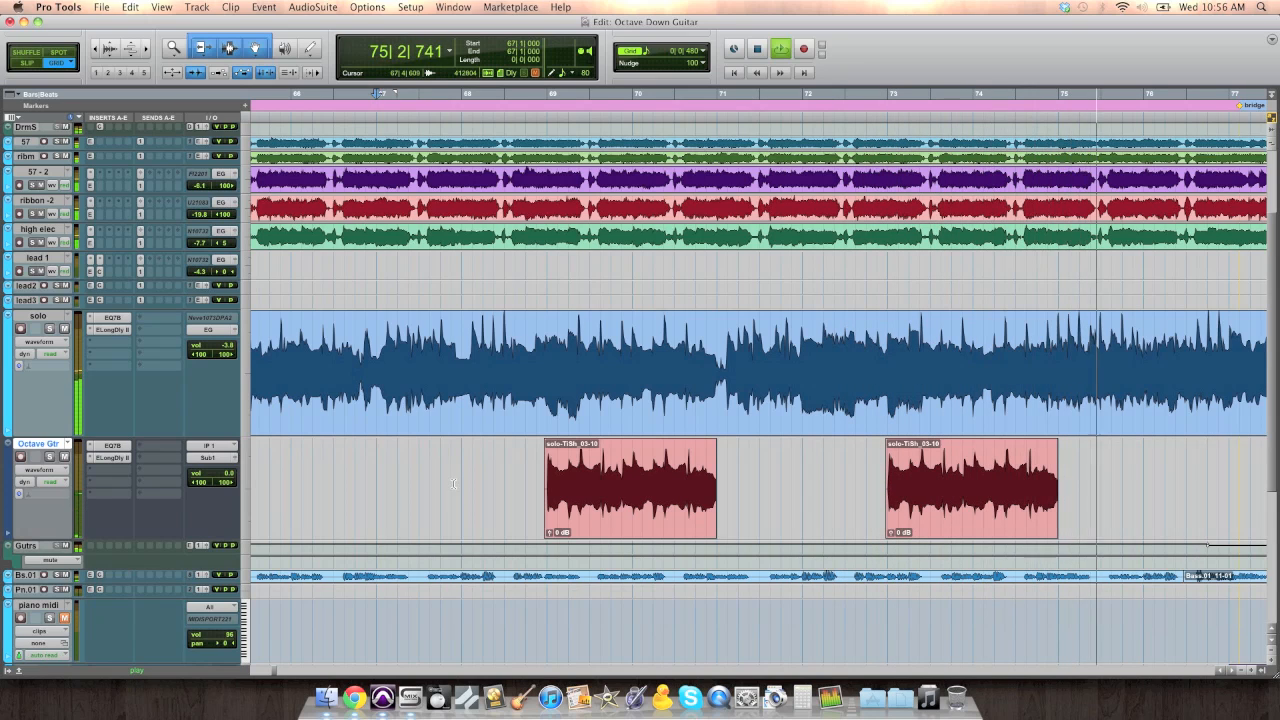
pyautogui.click(780, 48)
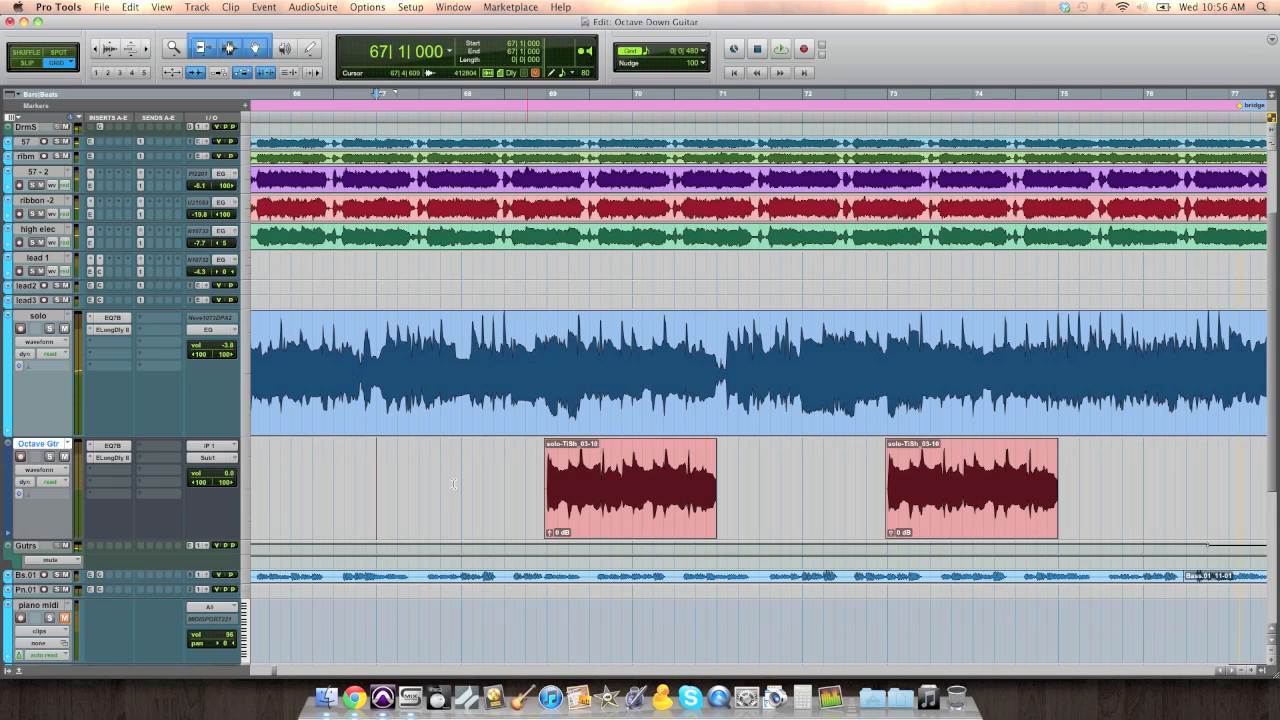